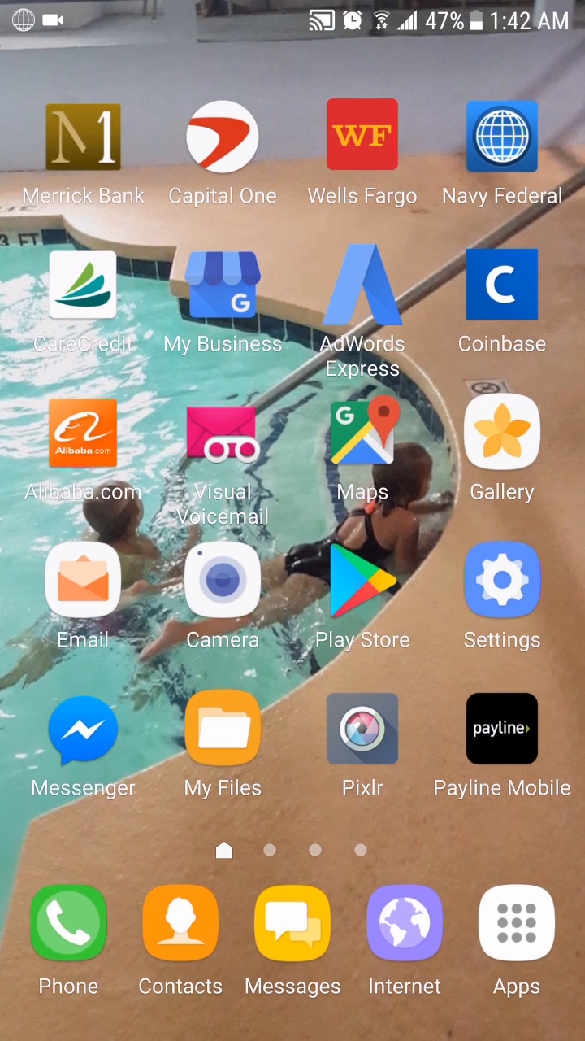
# Show the app drawer's second page from the home screen to locate Settings.
pyautogui.click(517, 924)
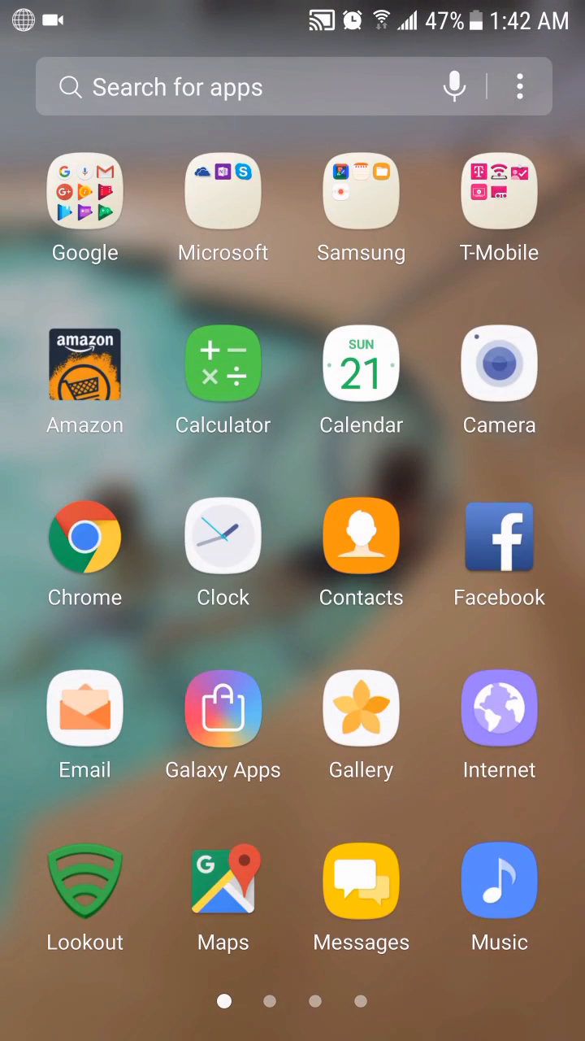
pyautogui.hscroll(-3)
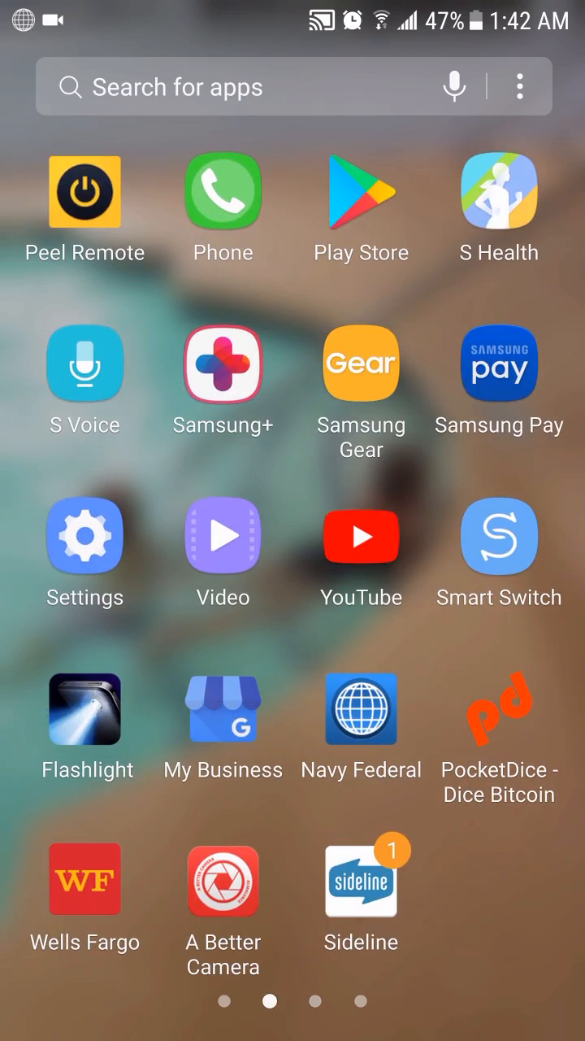
# Launch Settings, go into Apps and scroll the list down to the K–M entries near Messages.
pyautogui.click(85, 536)
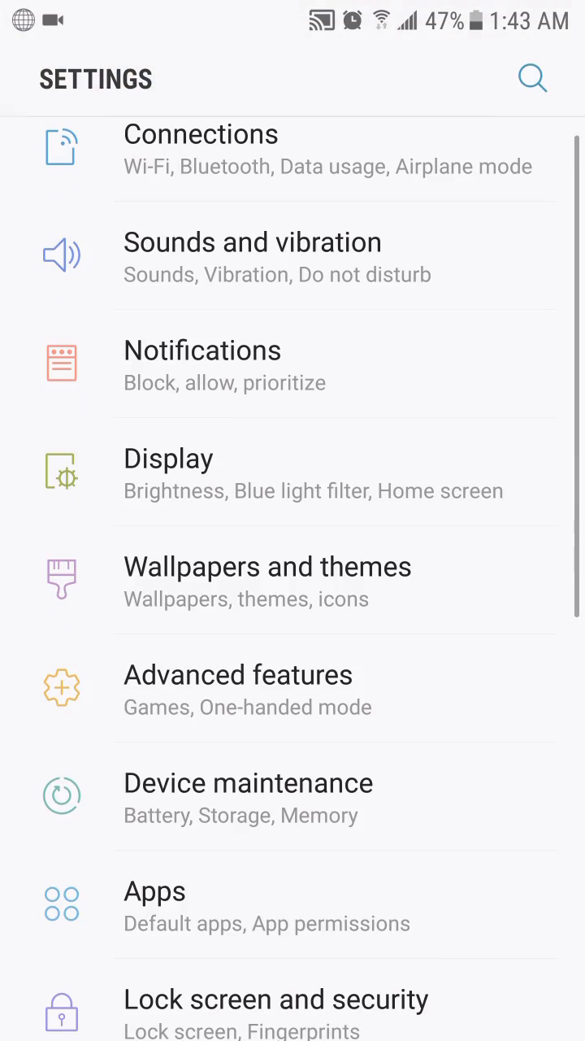
pyautogui.scroll(-3)
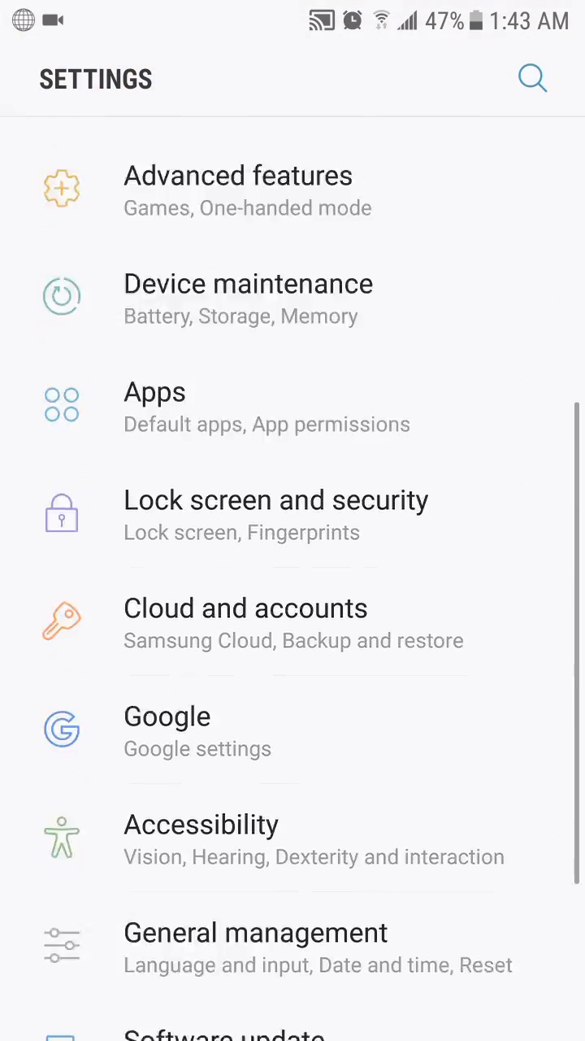
pyautogui.scroll(-3)
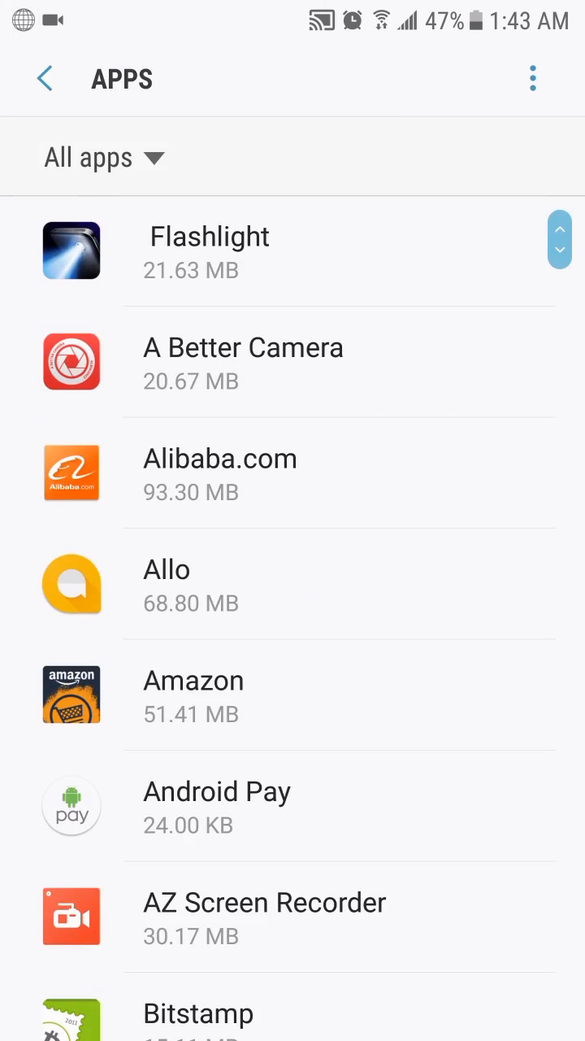
pyautogui.scroll(-3)
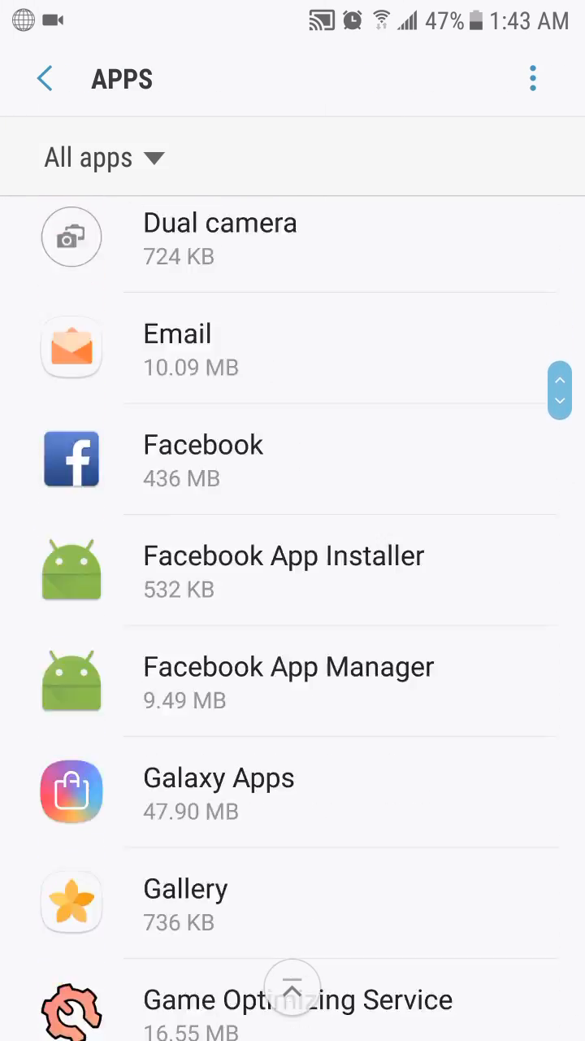
pyautogui.scroll(-3)
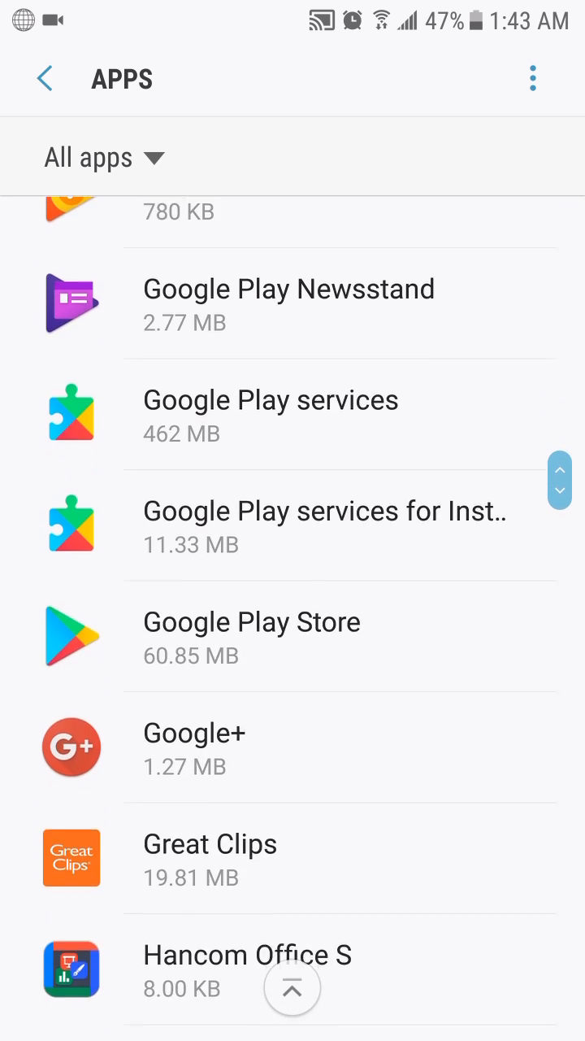
pyautogui.scroll(-3)
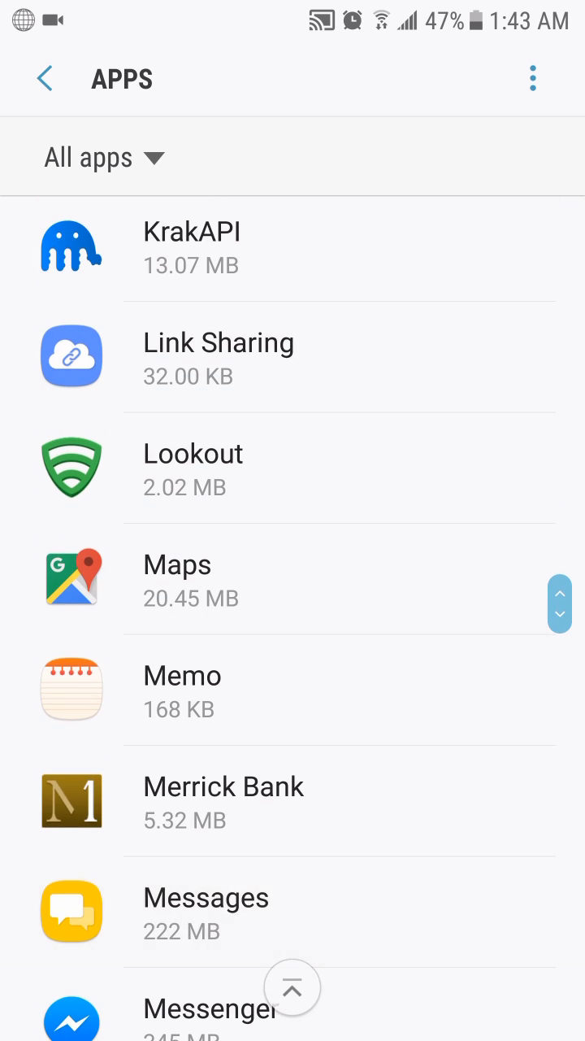
# Show Messages' app info down to App settings, where Notifications reads Blocked.
pyautogui.click(205, 897)
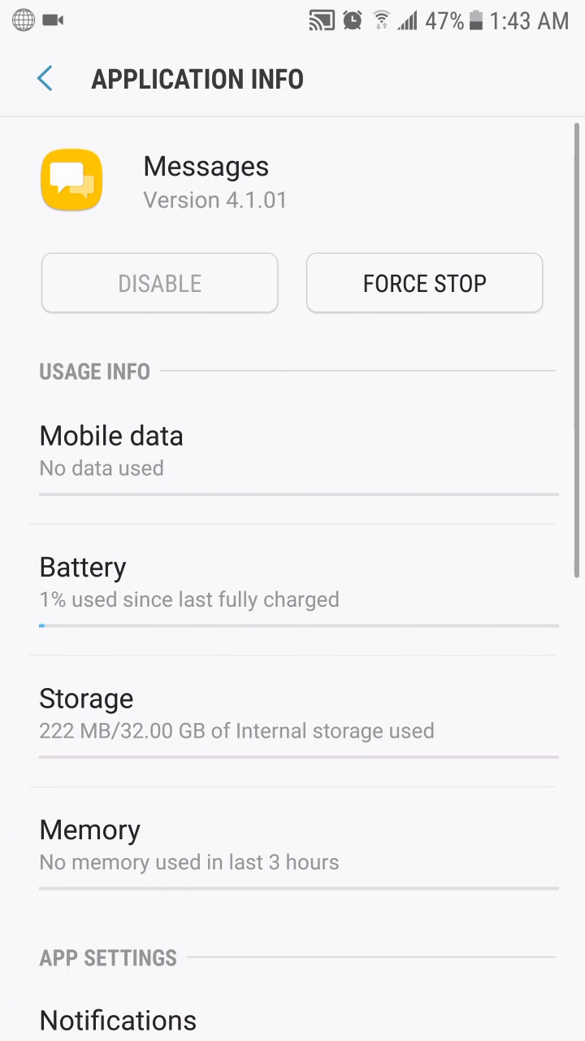
pyautogui.scroll(-3)
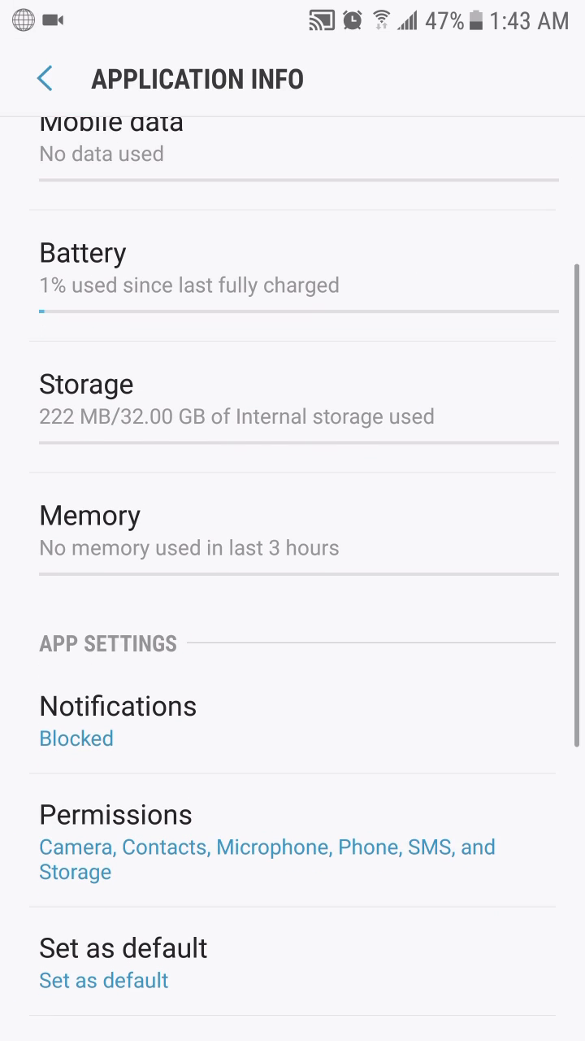
pyautogui.scroll(-3)
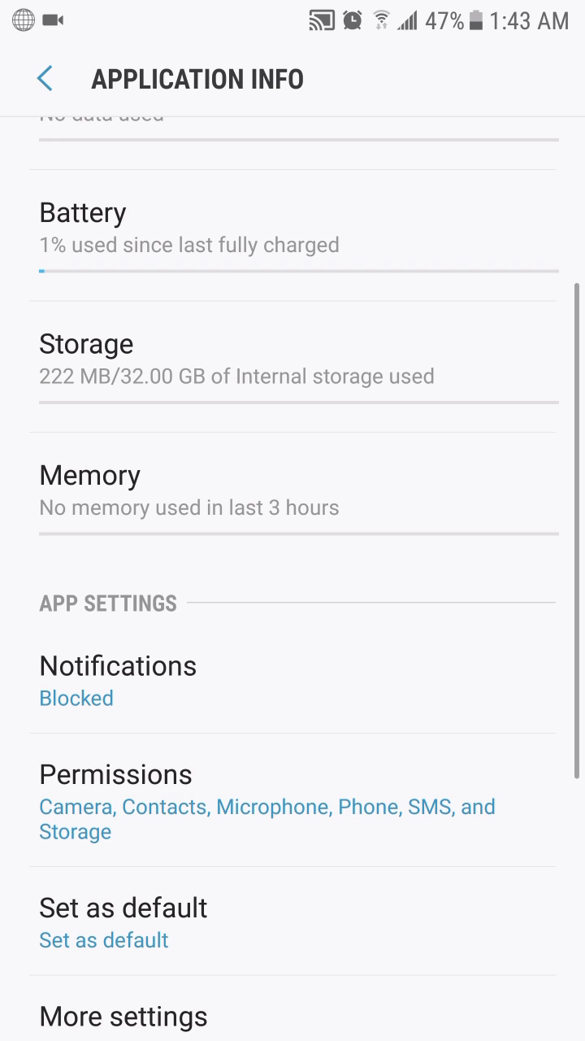
# Switch on Allow notifications for Messages in its notification settings.
pyautogui.click(117, 667)
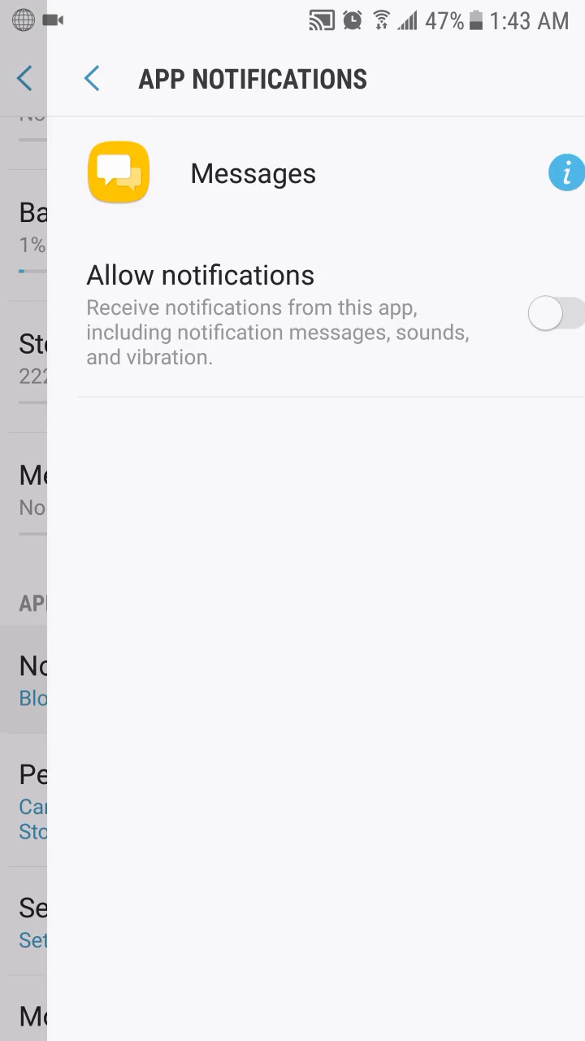
pyautogui.click(563, 309)
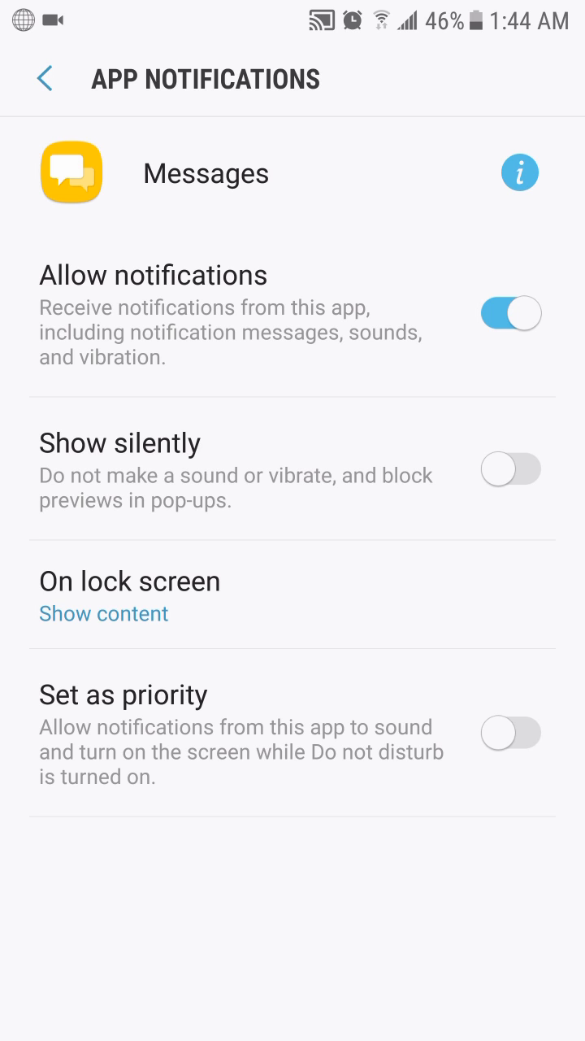
# Toggle Allow notifications off and on again, then go back to Application info showing Allowed.
pyautogui.click(512, 312)
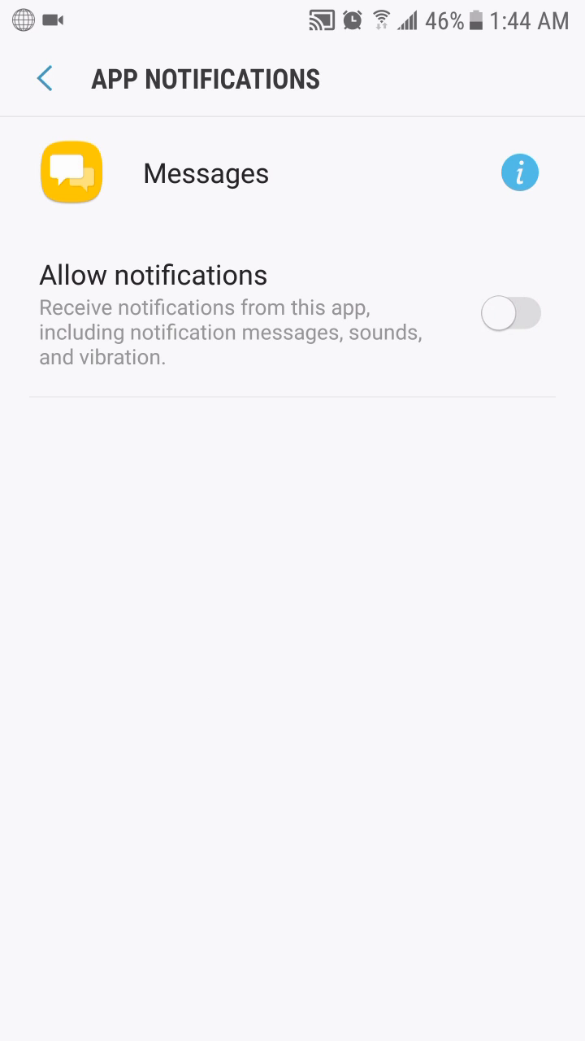
pyautogui.click(510, 313)
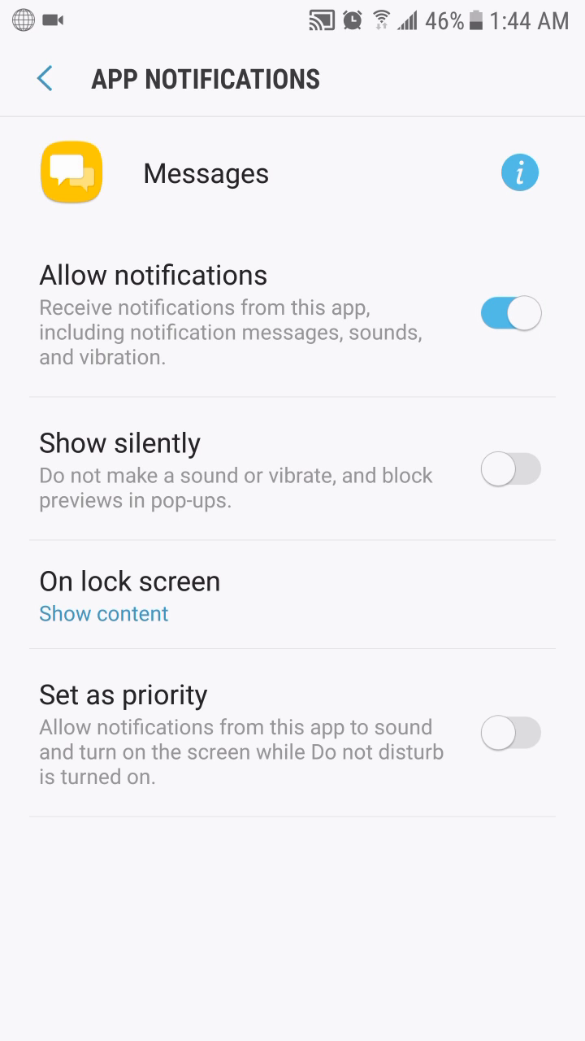
pyautogui.click(44, 78)
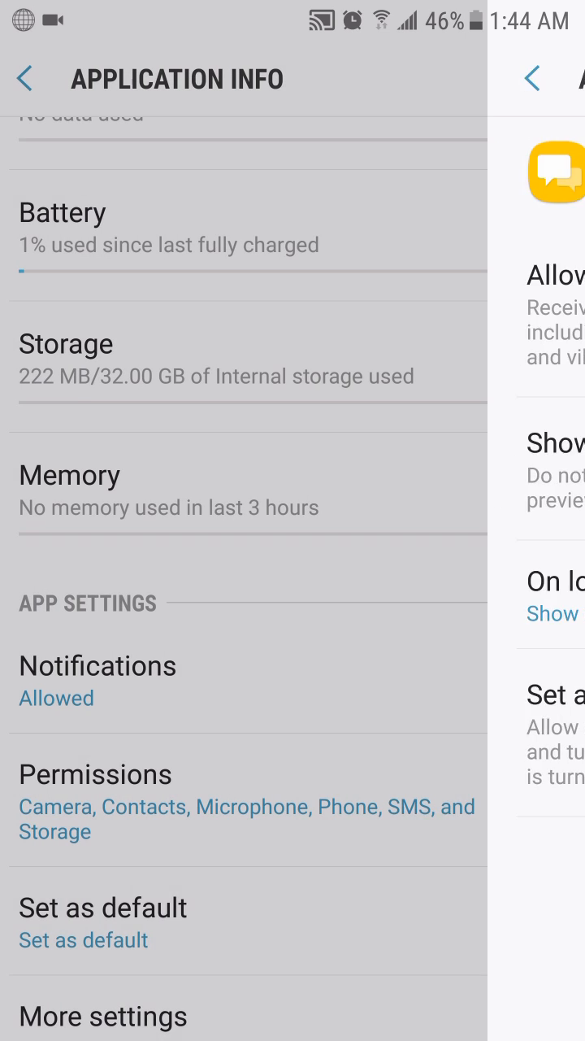